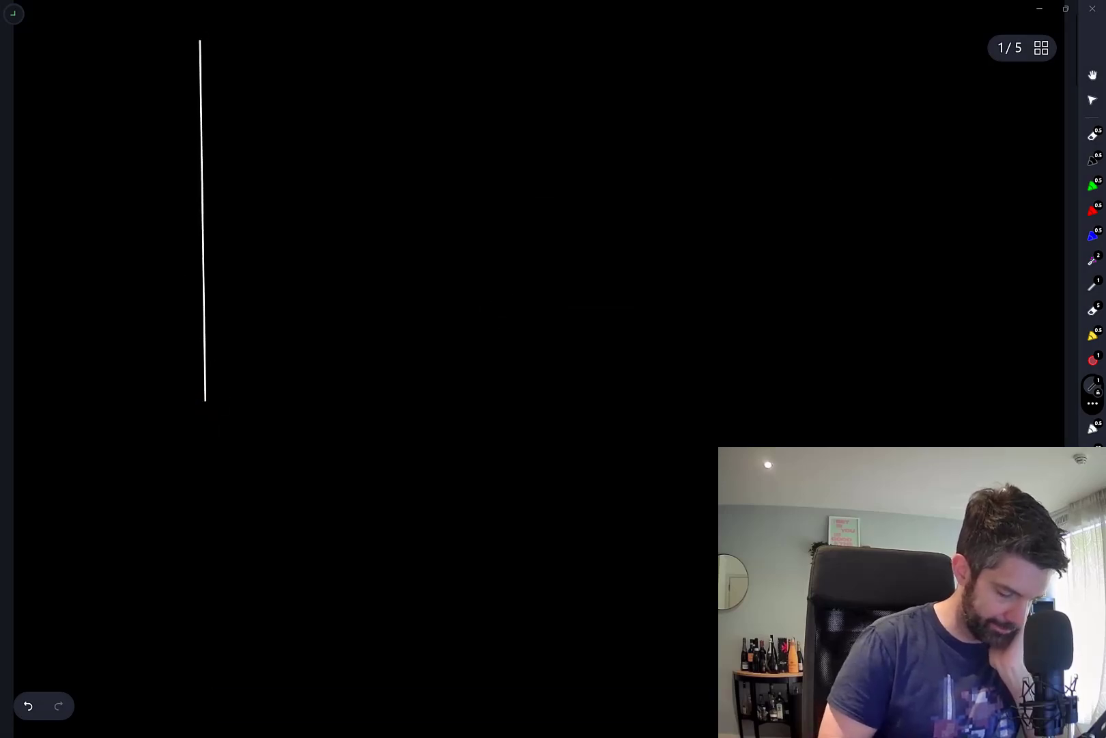
# Draw the x-axis and the log x curve, then several steep cx^4 curves from the origin
pyautogui.moveTo(205, 224); pyautogui.dragTo(764, 228)
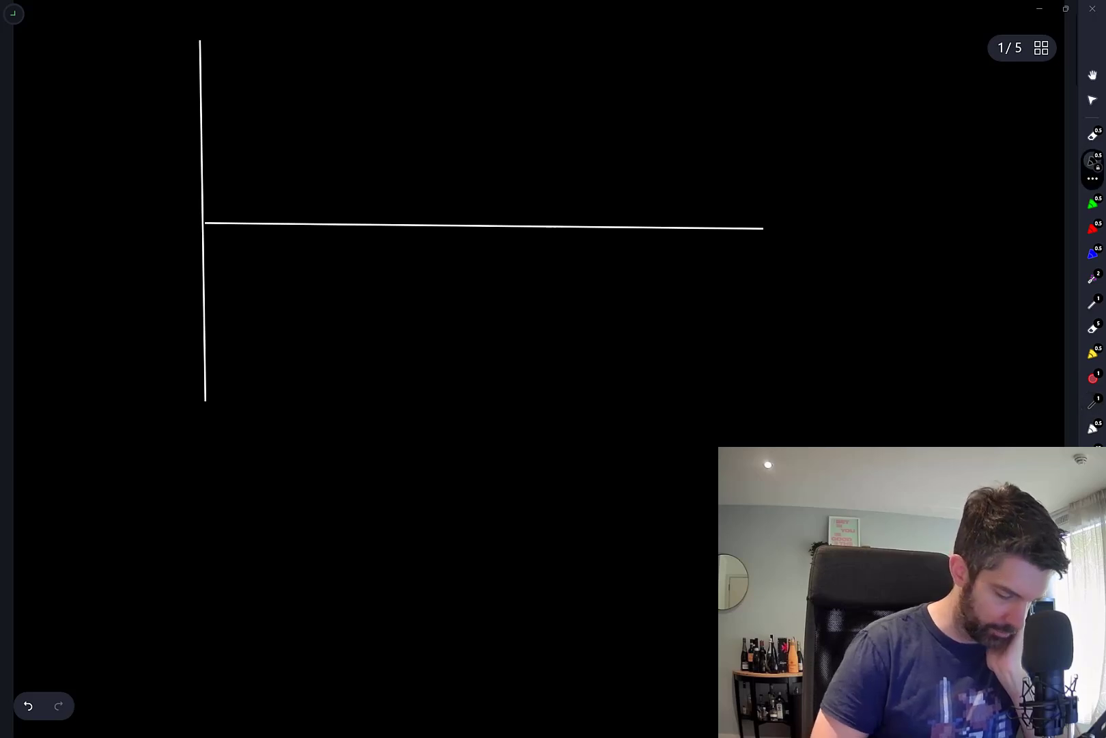
pyautogui.moveTo(226, 434); pyautogui.dragTo(758, 106)
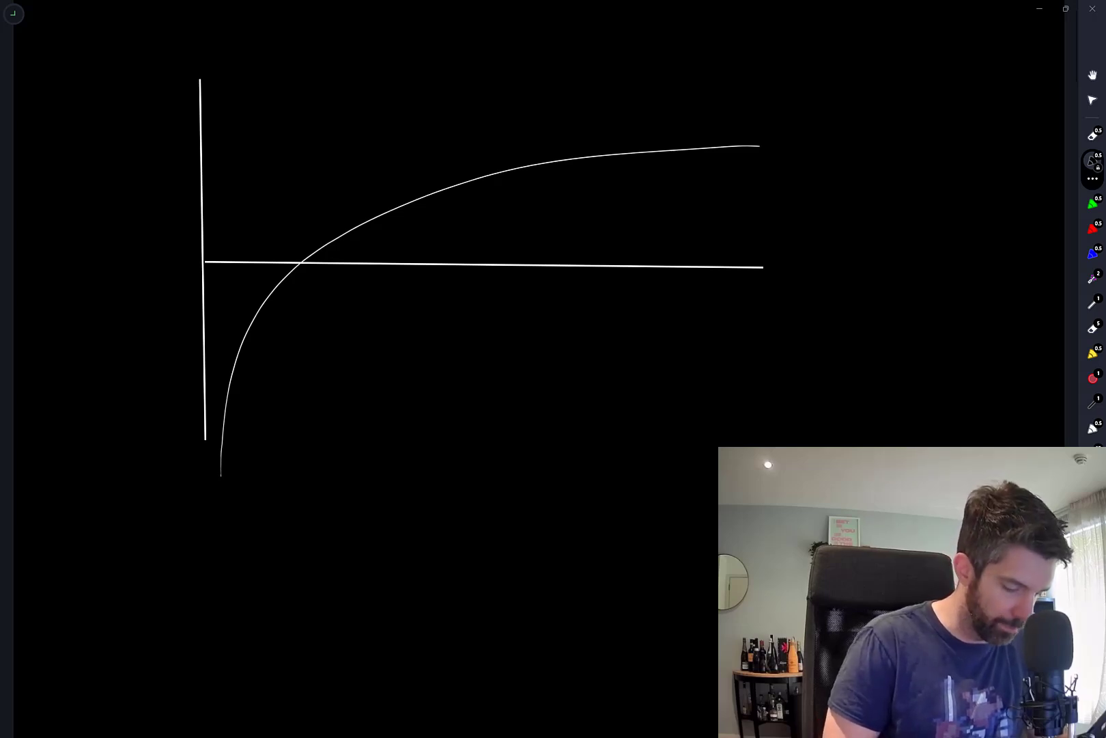
pyautogui.moveTo(219, 254); pyautogui.dragTo(293, 205)
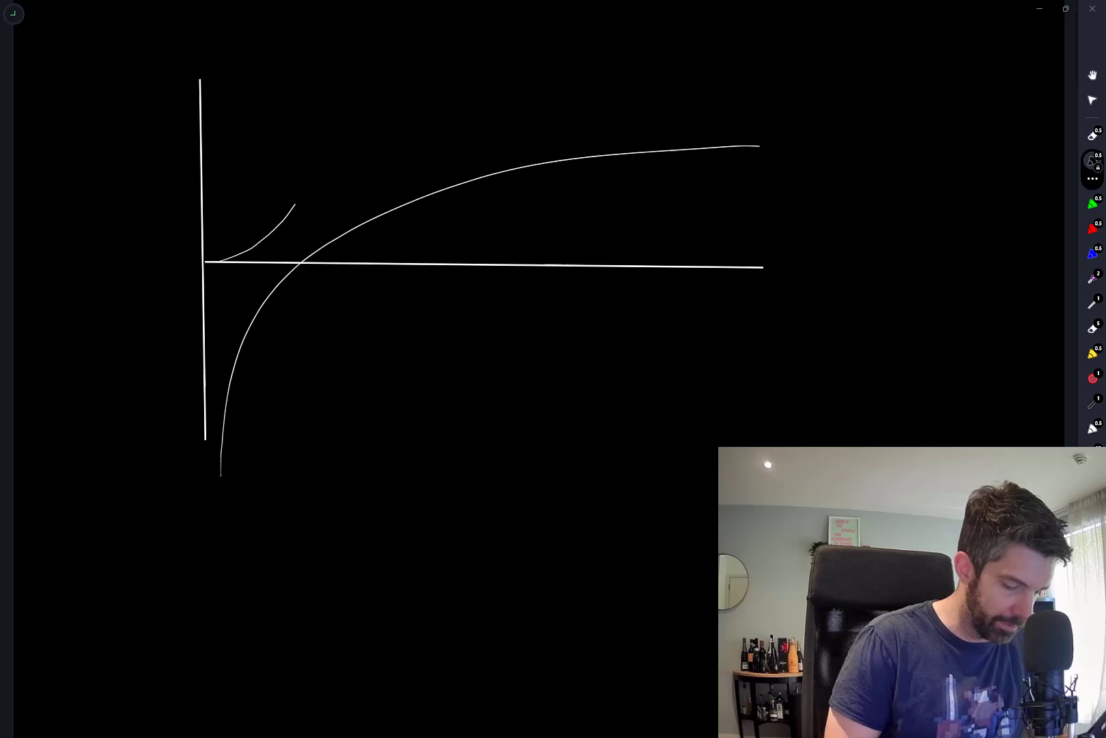
pyautogui.moveTo(290, 205); pyautogui.dragTo(335, 62)
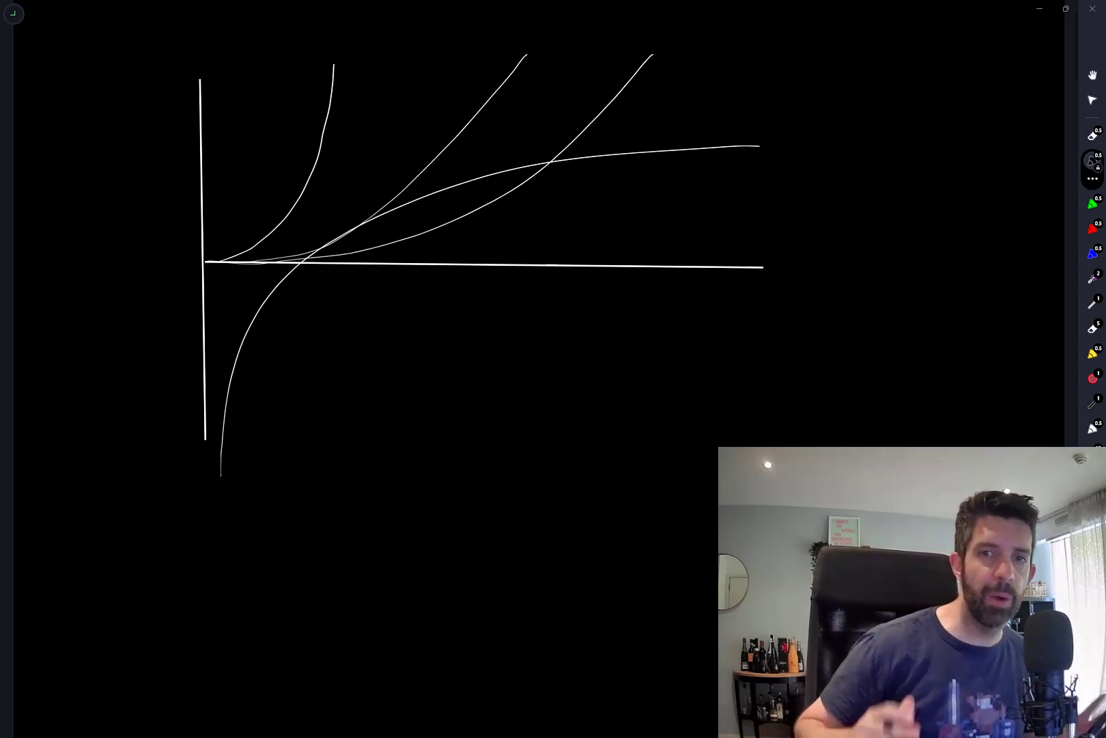
pyautogui.scroll(-3)
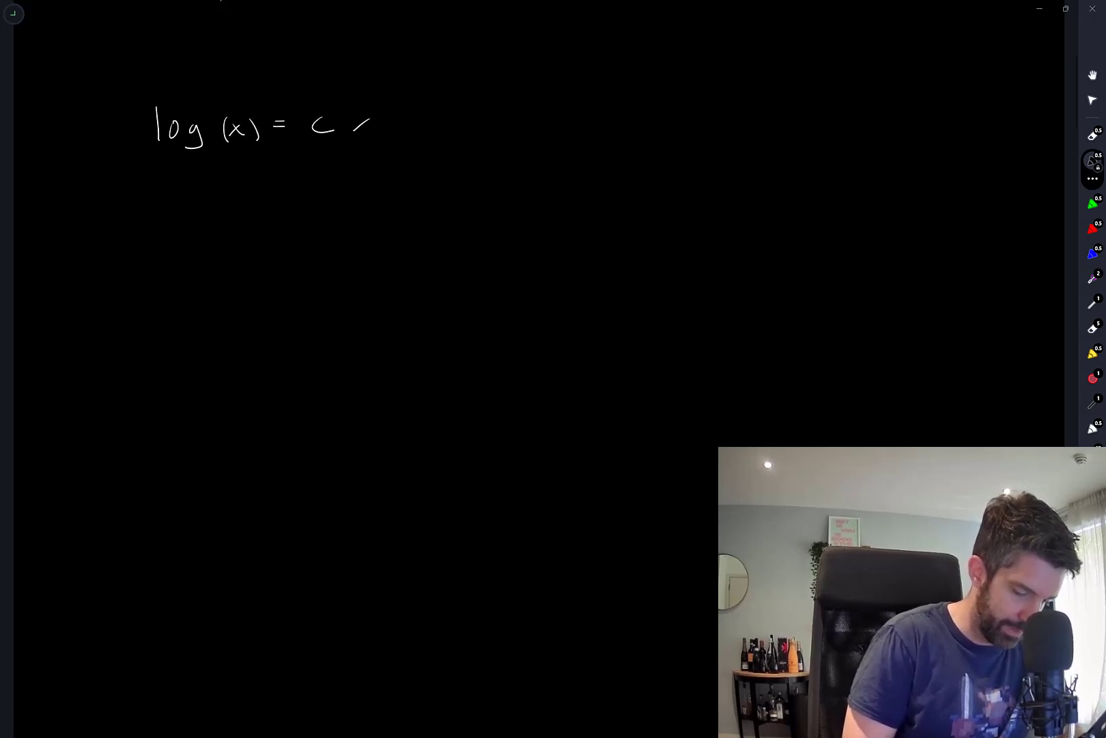
# Write log(x) = cx^4, then 1/x = 4cx^3 and 1 = 4cx^4 below it
pyautogui.moveTo(353, 130); pyautogui.dragTo(391, 96)
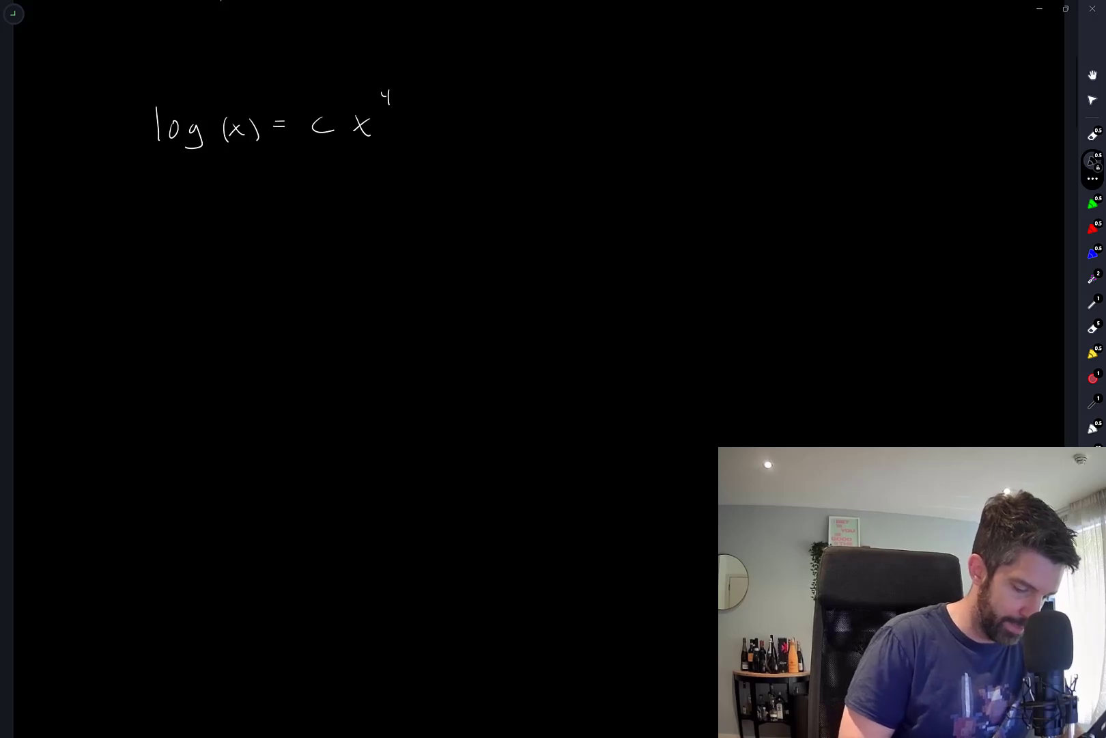
pyautogui.moveTo(212, 202); pyautogui.dragTo(215, 233)
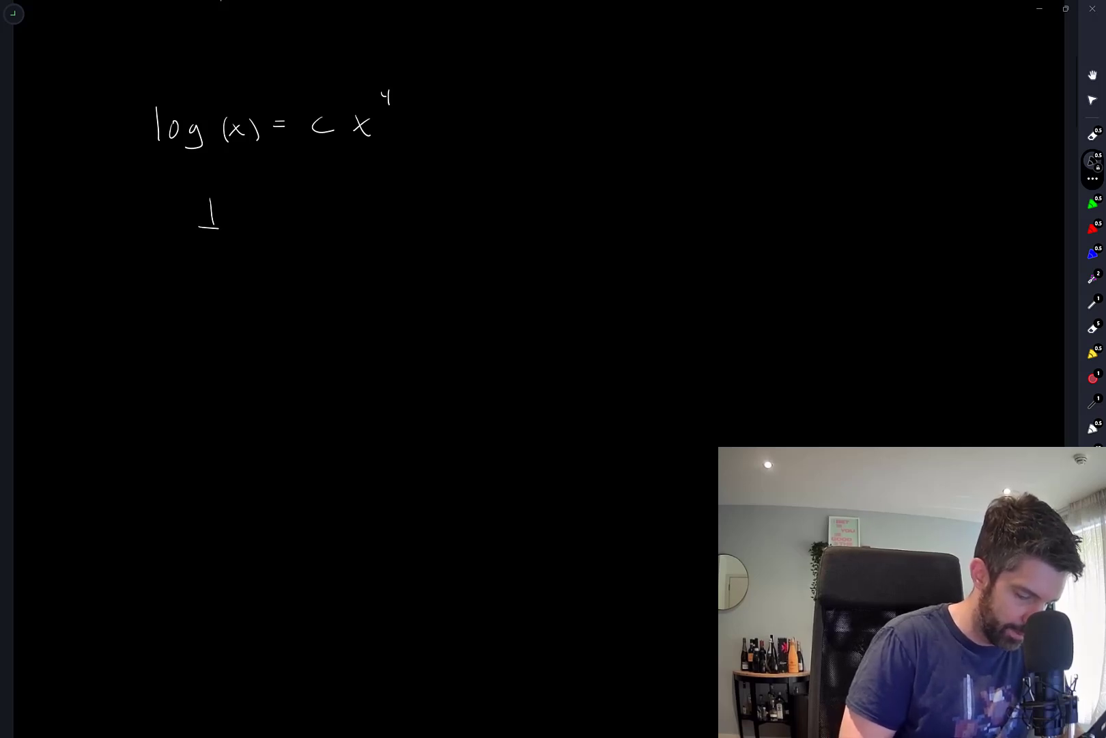
pyautogui.moveTo(200, 247); pyautogui.dragTo(226, 261)
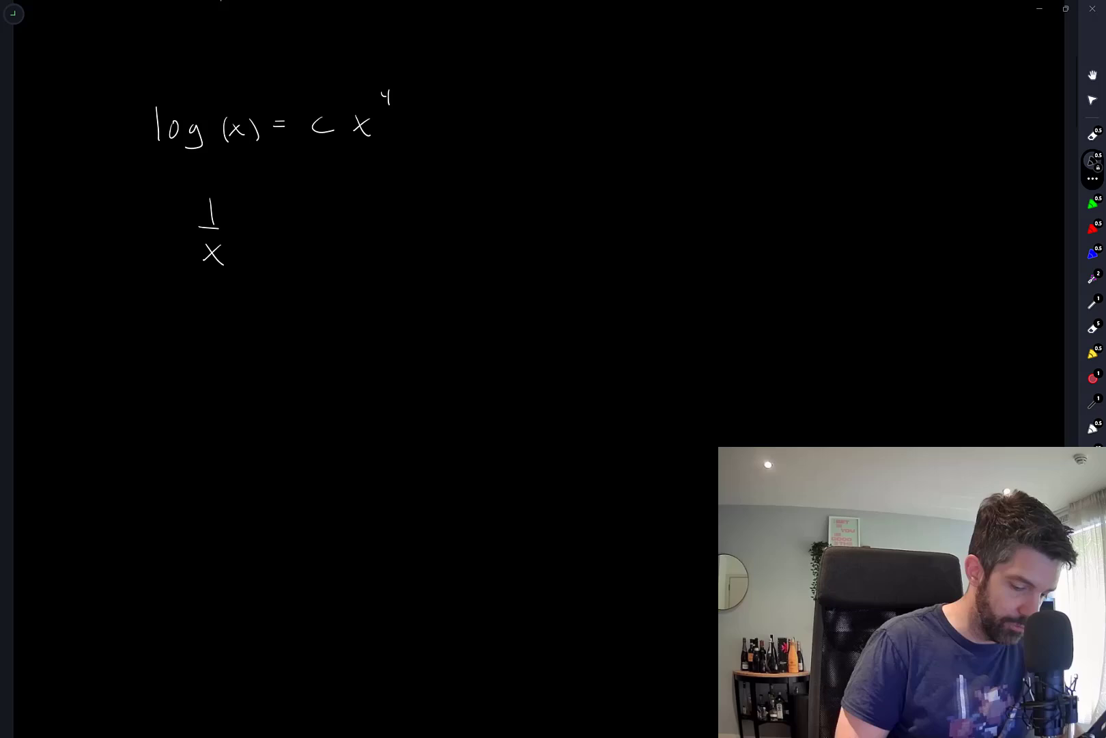
pyautogui.moveTo(250, 215); pyautogui.dragTo(264, 229)
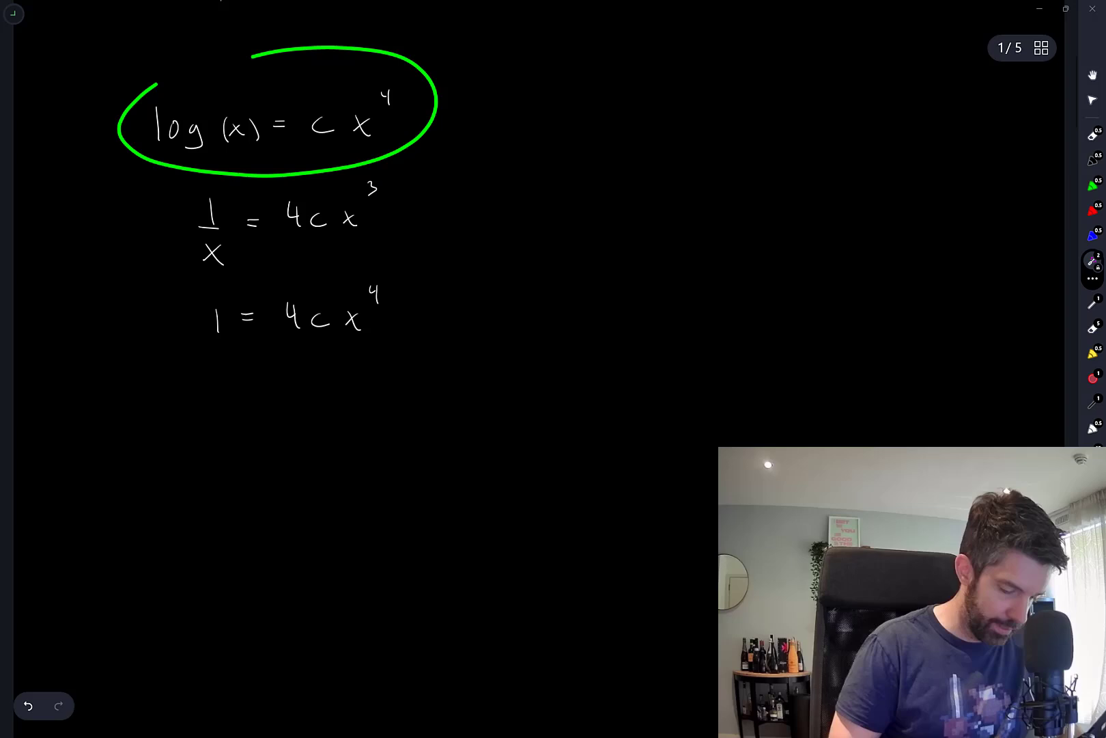
# Write 1 = 4 log(x), log(x) = 1/4, x = e^(1/4), 1 = 4ce, then box c = 1/(4e) as A)
pyautogui.moveTo(303, 279); pyautogui.dragTo(416, 356)
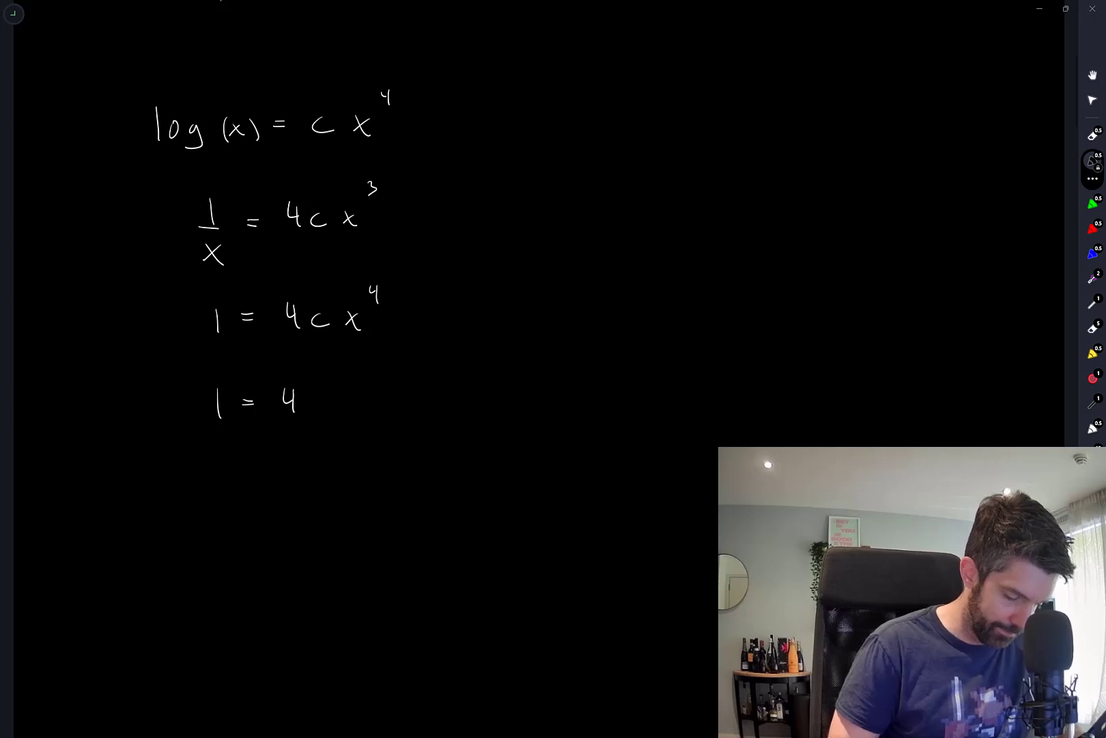
pyautogui.moveTo(318, 402); pyautogui.dragTo(360, 403)
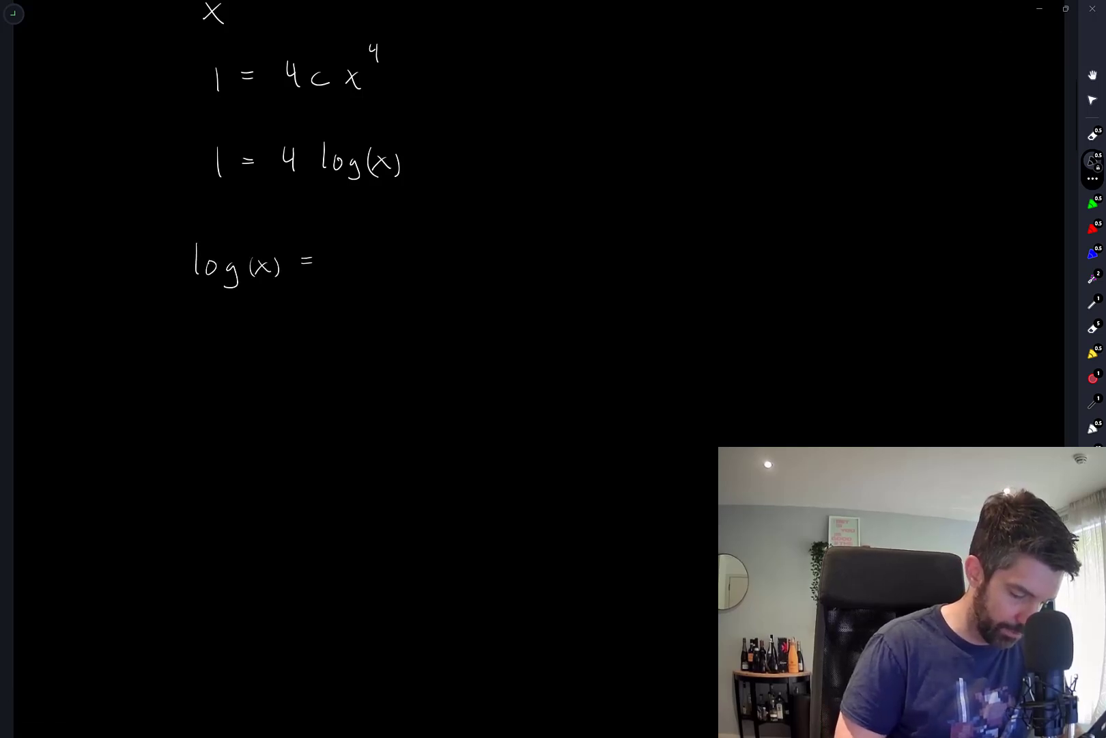
pyautogui.moveTo(346, 247); pyautogui.dragTo(364, 290)
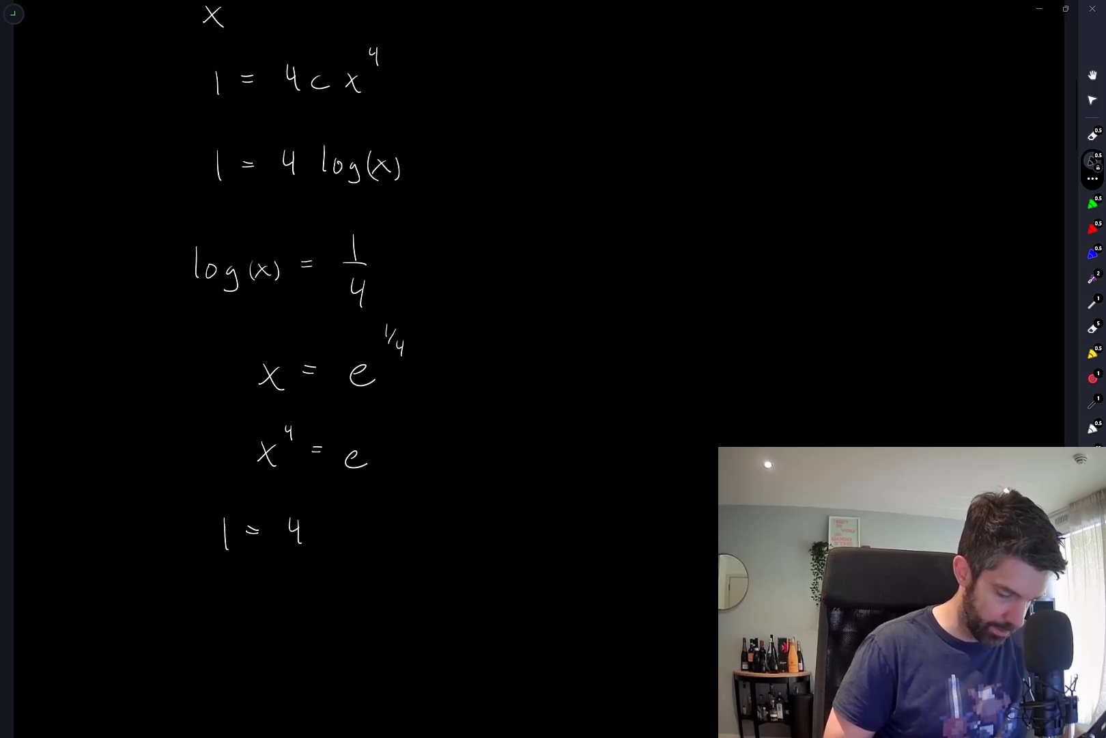
pyautogui.moveTo(332, 529); pyautogui.dragTo(377, 536)
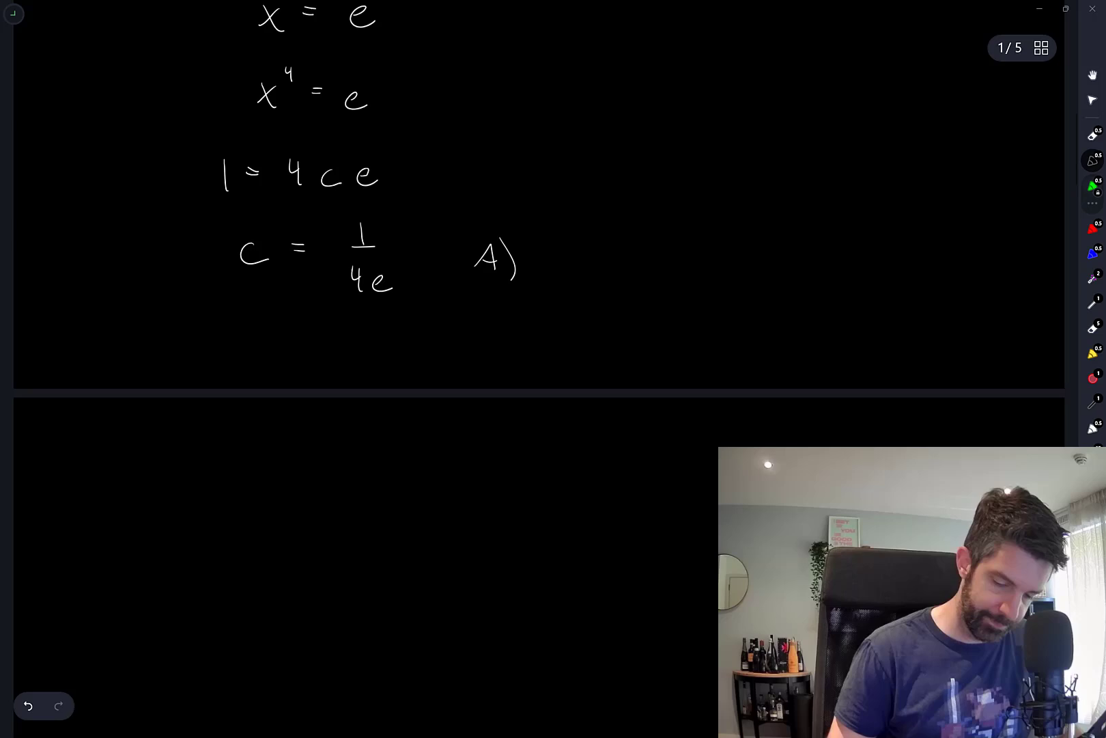
pyautogui.moveTo(218, 205); pyautogui.dragTo(578, 317)
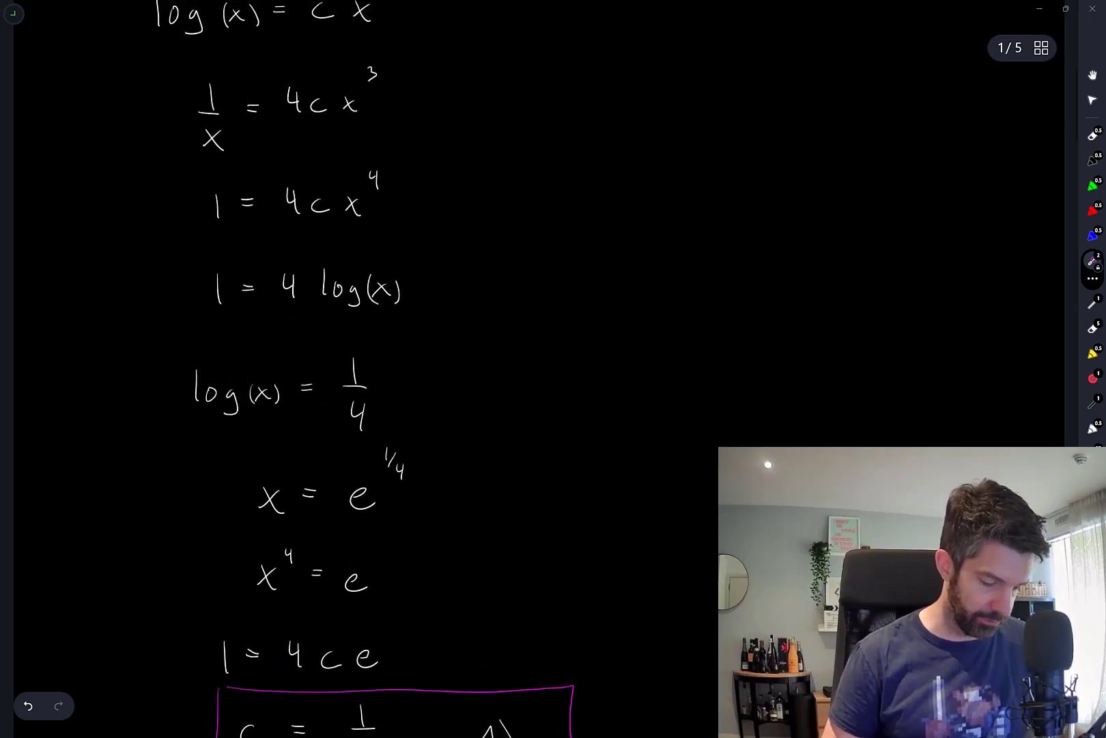
# Draw a green arrow beside the boxed c = 1/(4e)
pyautogui.scroll(-3)
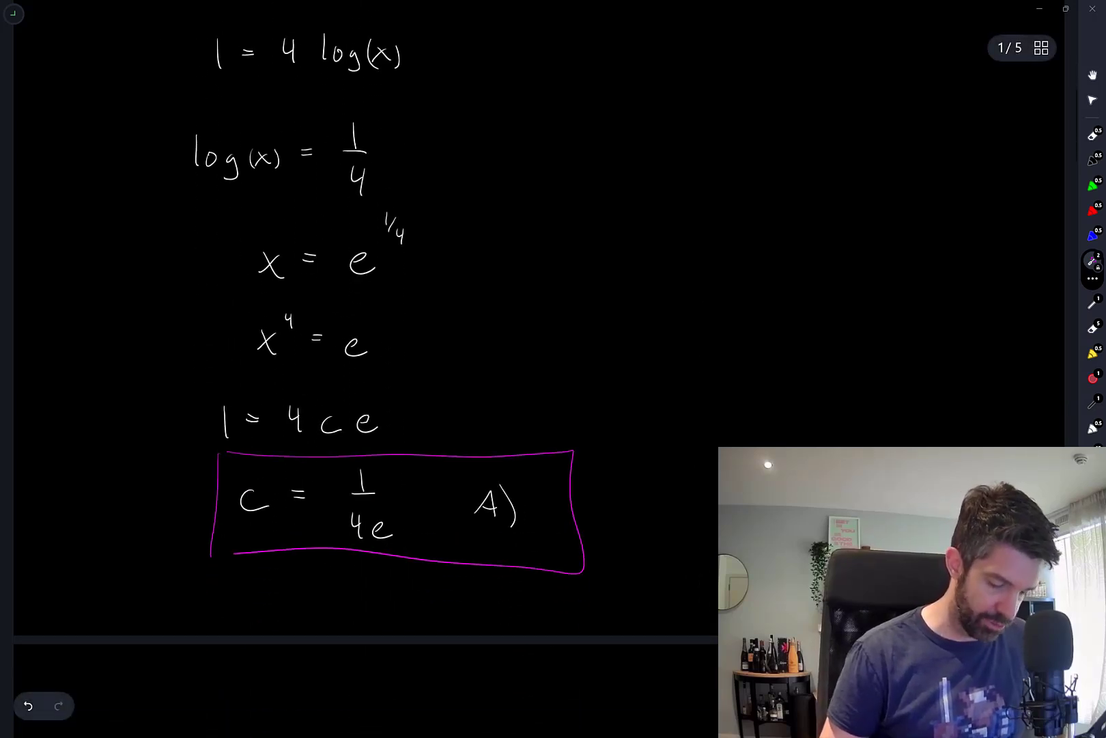
pyautogui.moveTo(621, 508); pyautogui.dragTo(674, 501)
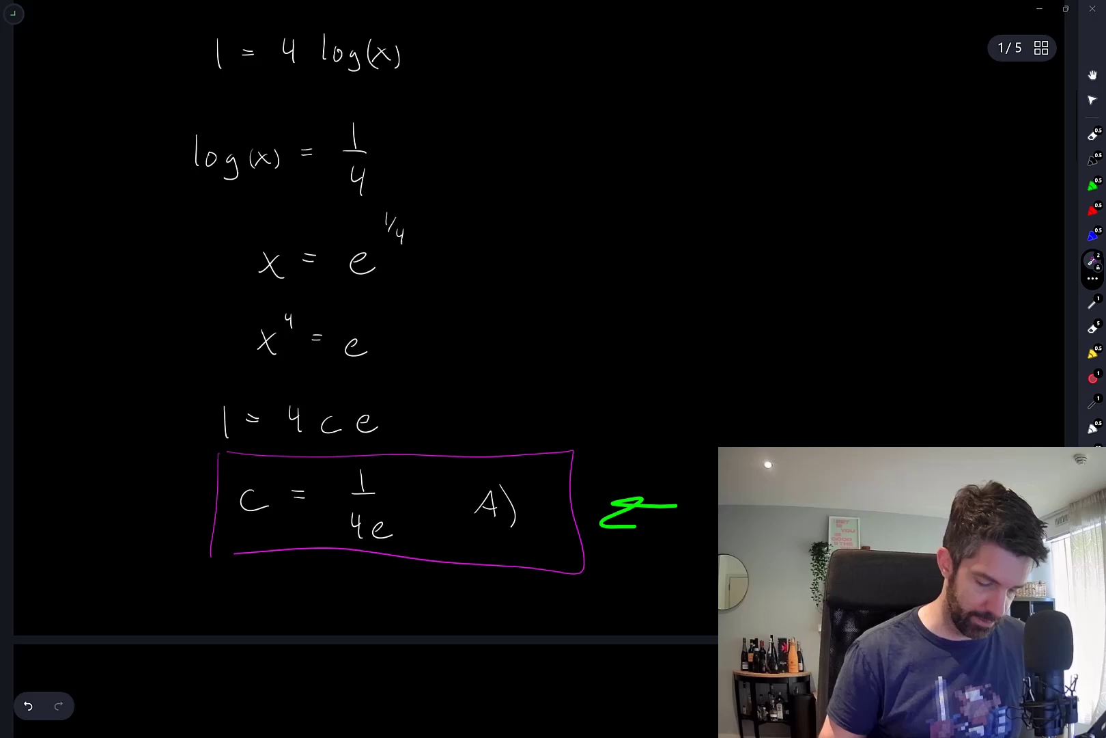